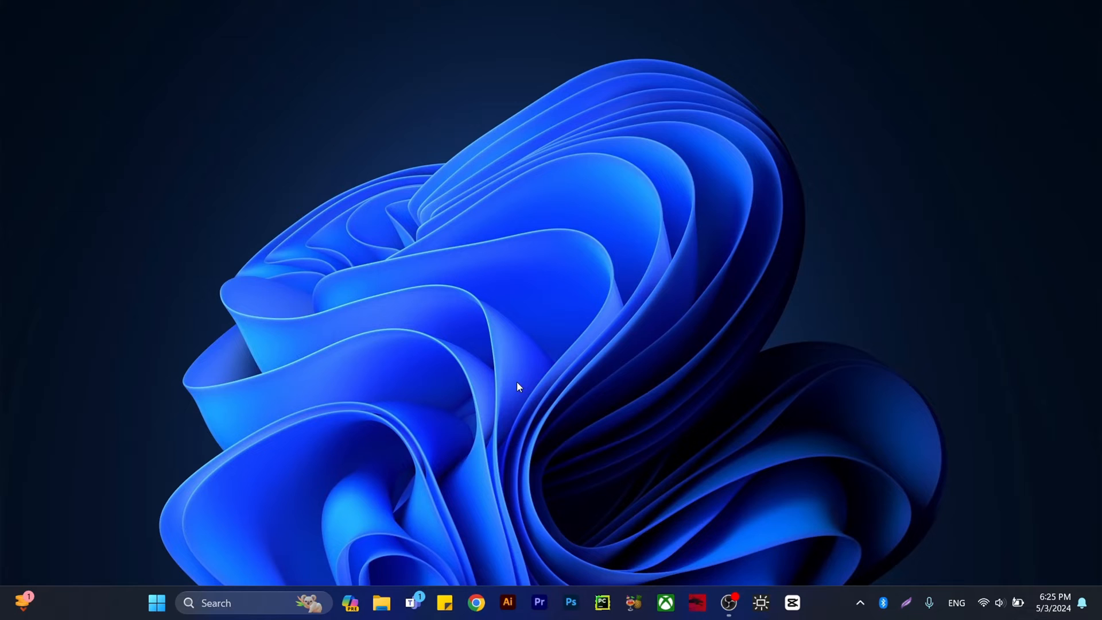
View This PC in File Explorer, showing only the C: and F: drives, iCloud Photos and network locations.
{"action": "left_click", "coordinate": [381, 602]}
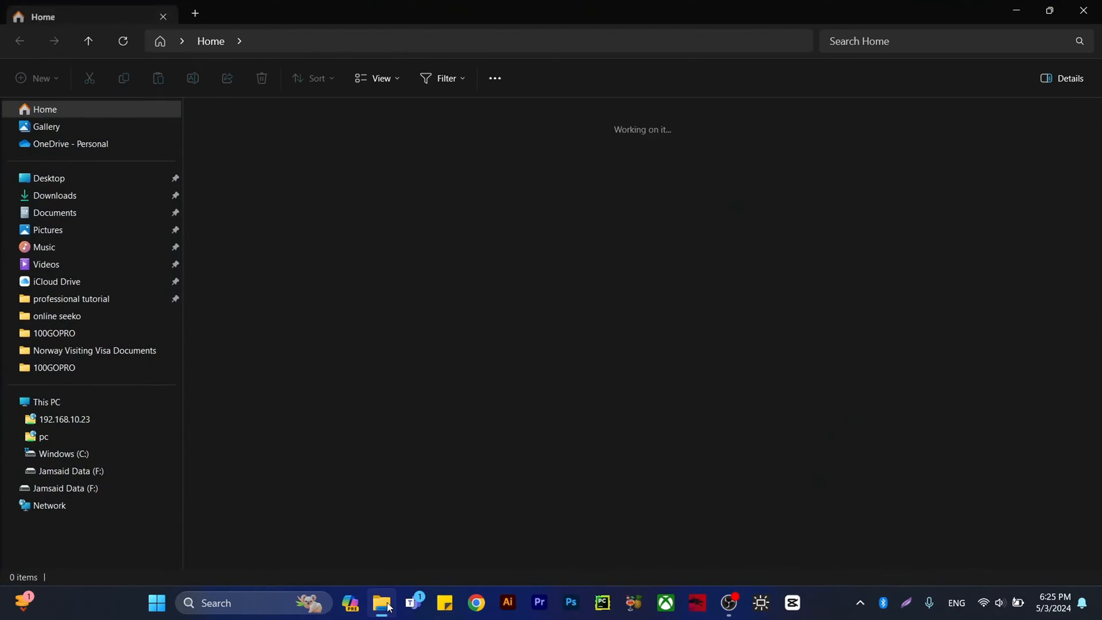
{"action": "left_click", "coordinate": [46, 402]}
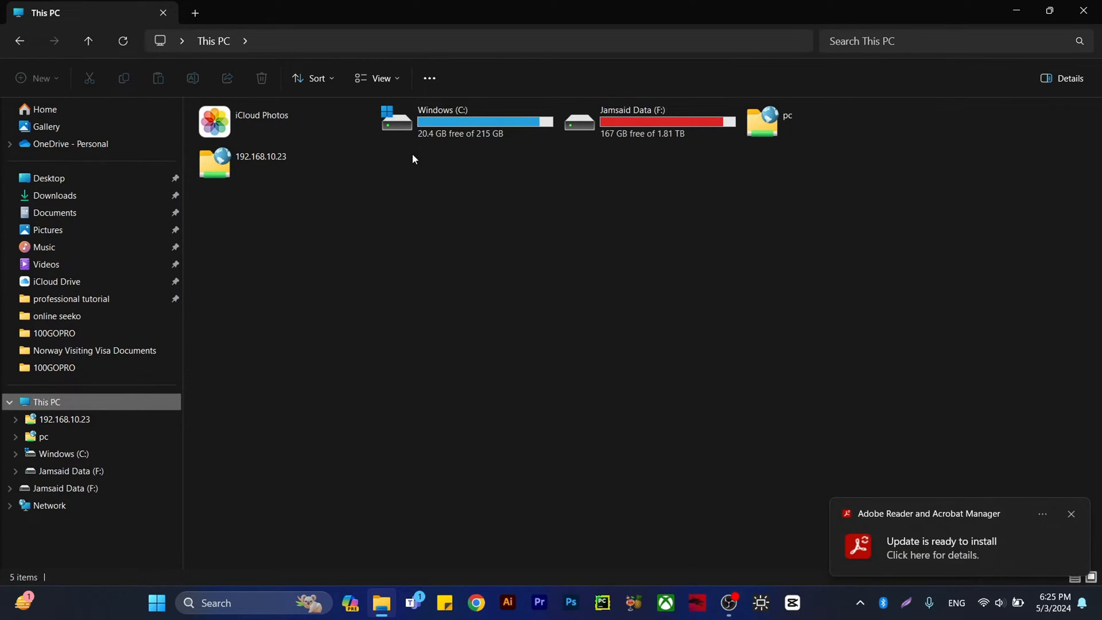
{"action": "mouse_move", "coordinate": [273, 540]}
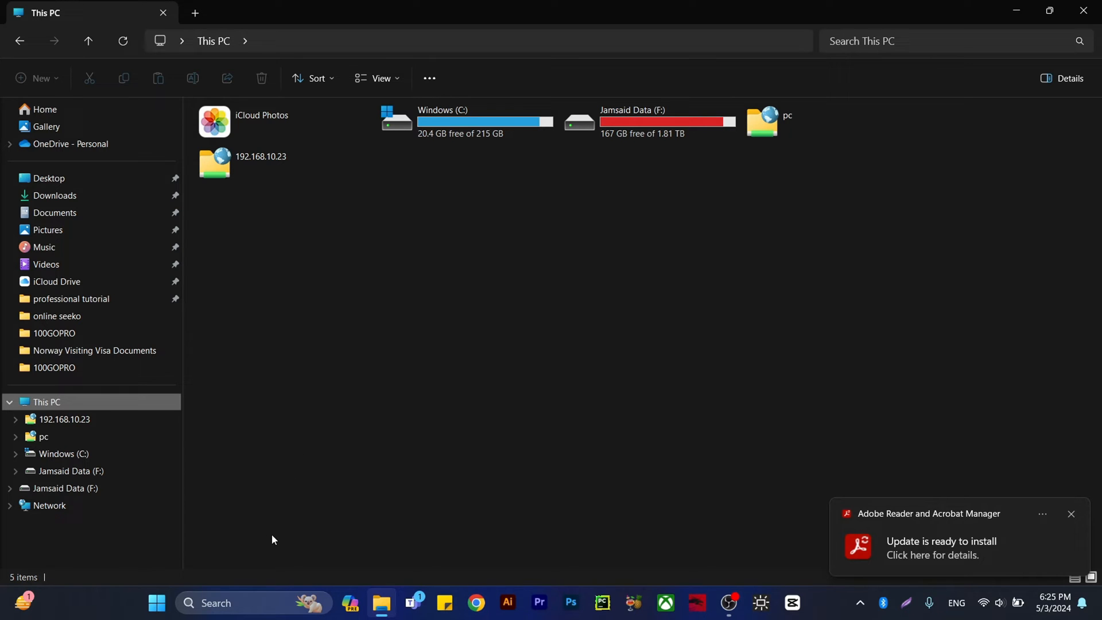
{"action": "mouse_move", "coordinate": [223, 603]}
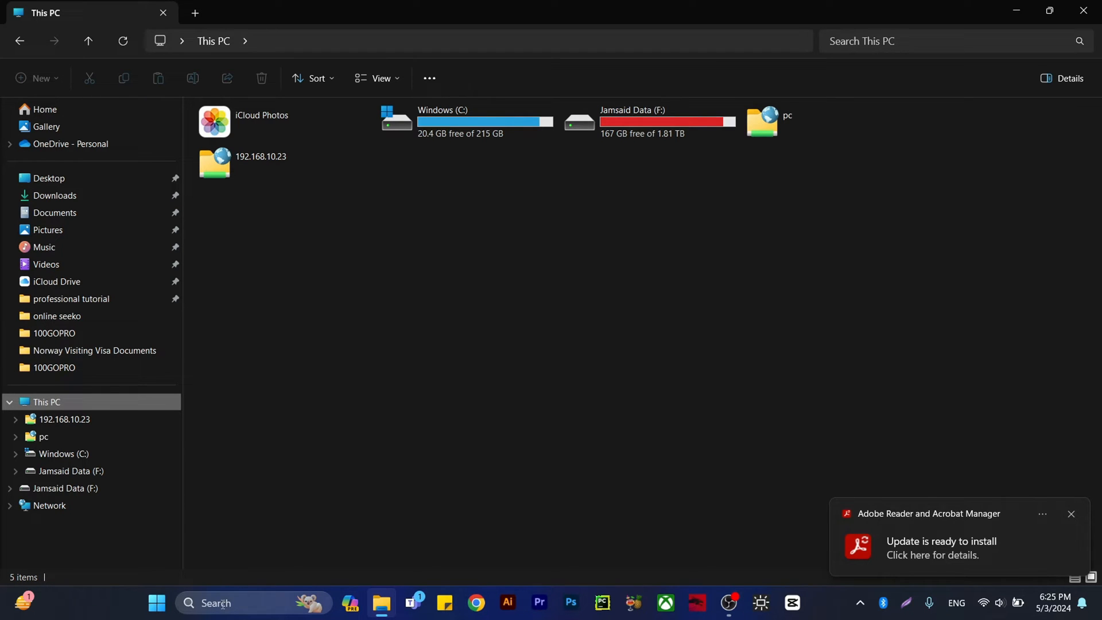
{"action": "left_click", "coordinate": [157, 603]}
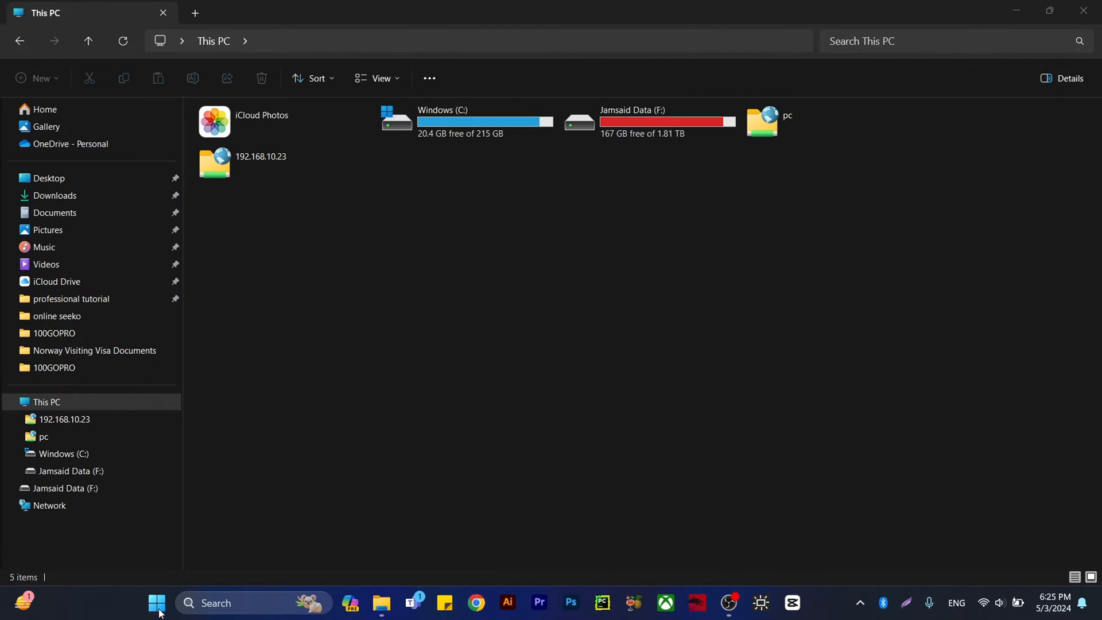
Launch iTunes and check the empty Music library, where no iPad appears.
{"action": "left_click", "coordinate": [792, 601]}
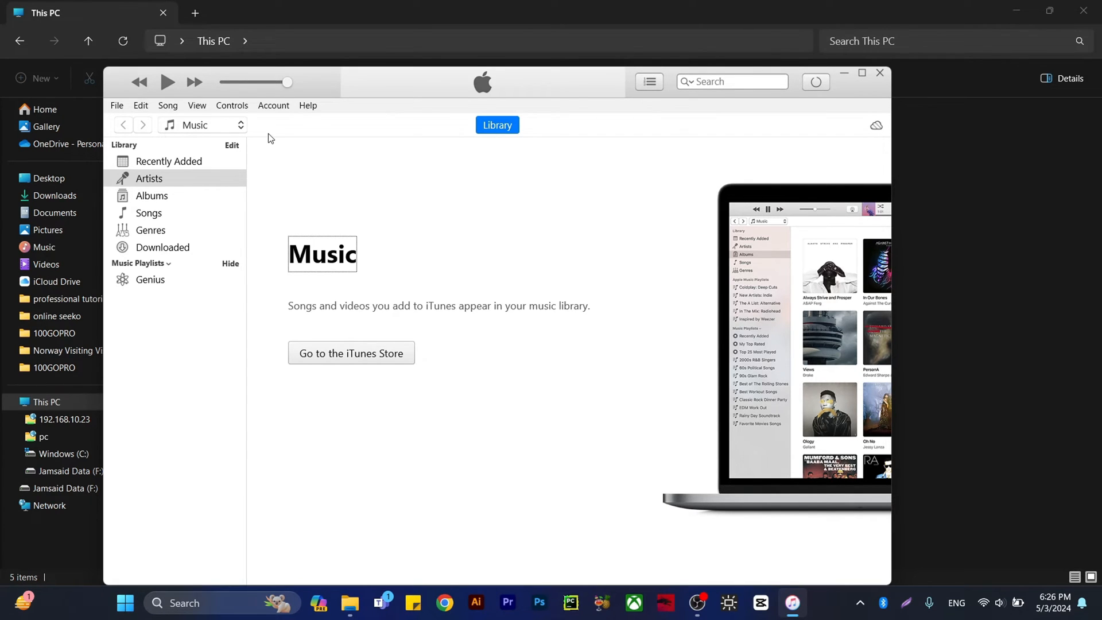
{"action": "left_click", "coordinate": [124, 603]}
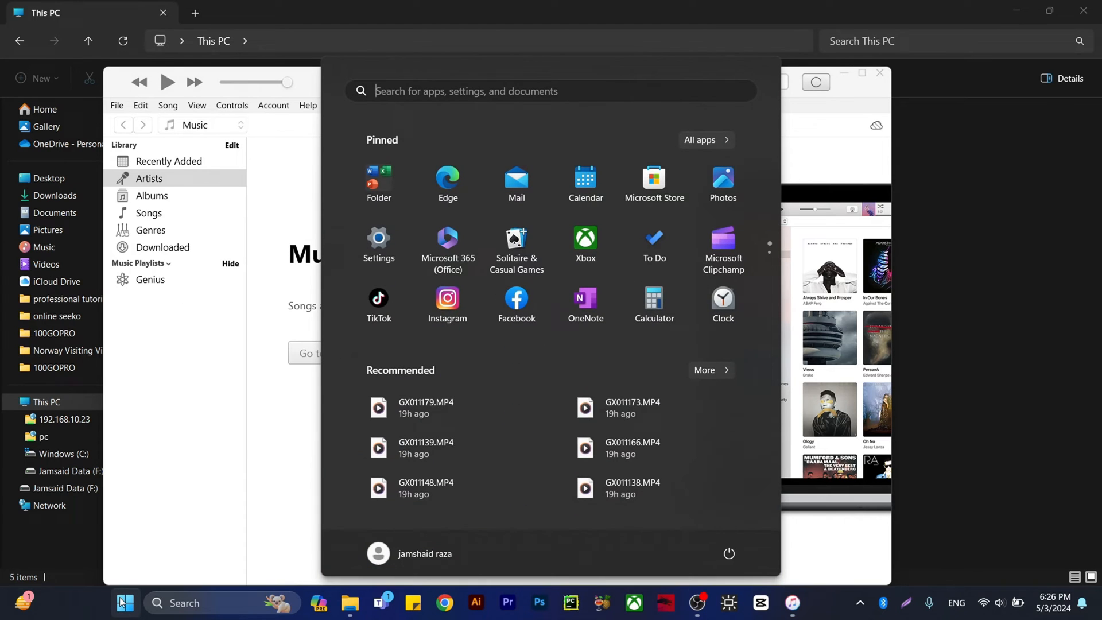
Search the Start menu for 'device Manager' and launch it.
{"action": "type", "text": "device Manager"}
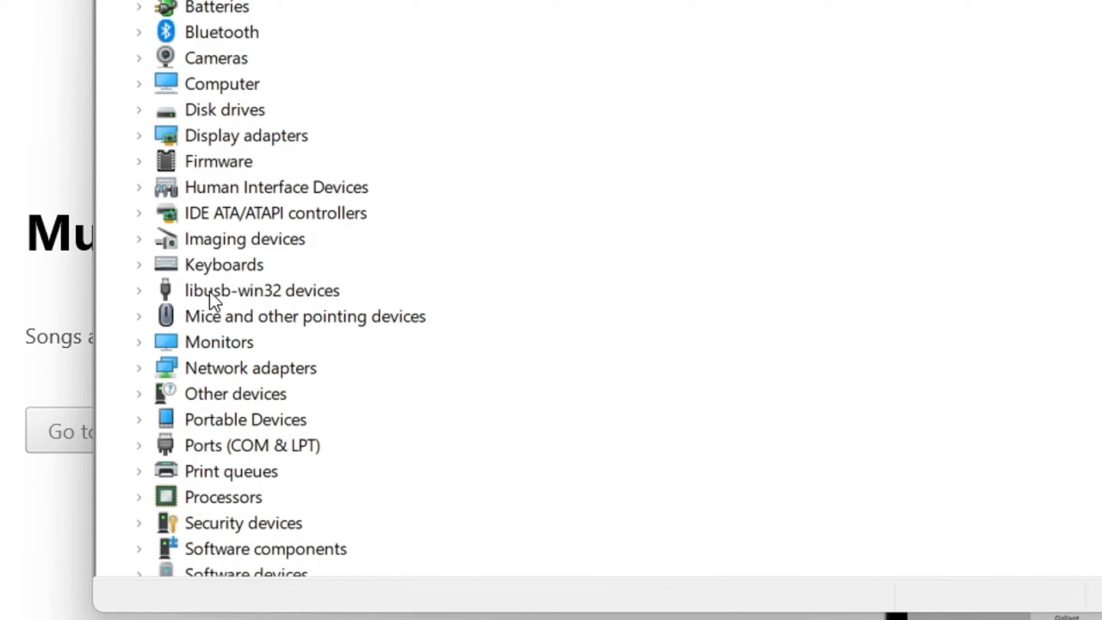
{"action": "mouse_move", "coordinate": [274, 315]}
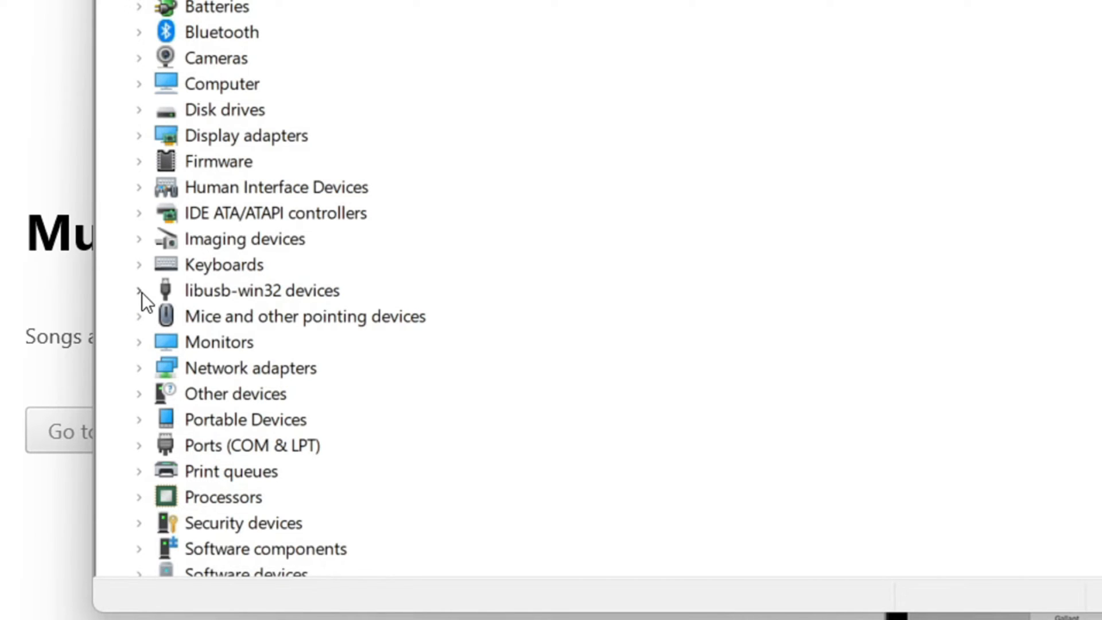
Expand libusb-win32 devices and bring up the actions for iPad (Composite Parent).
{"action": "left_click", "coordinate": [138, 290]}
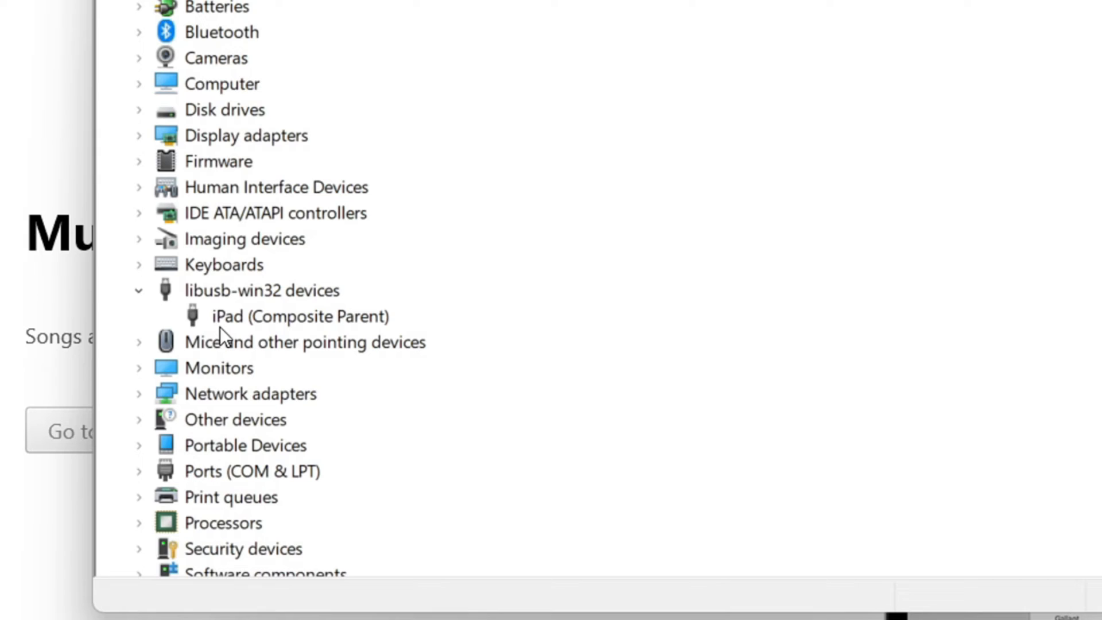
{"action": "mouse_move", "coordinate": [335, 335]}
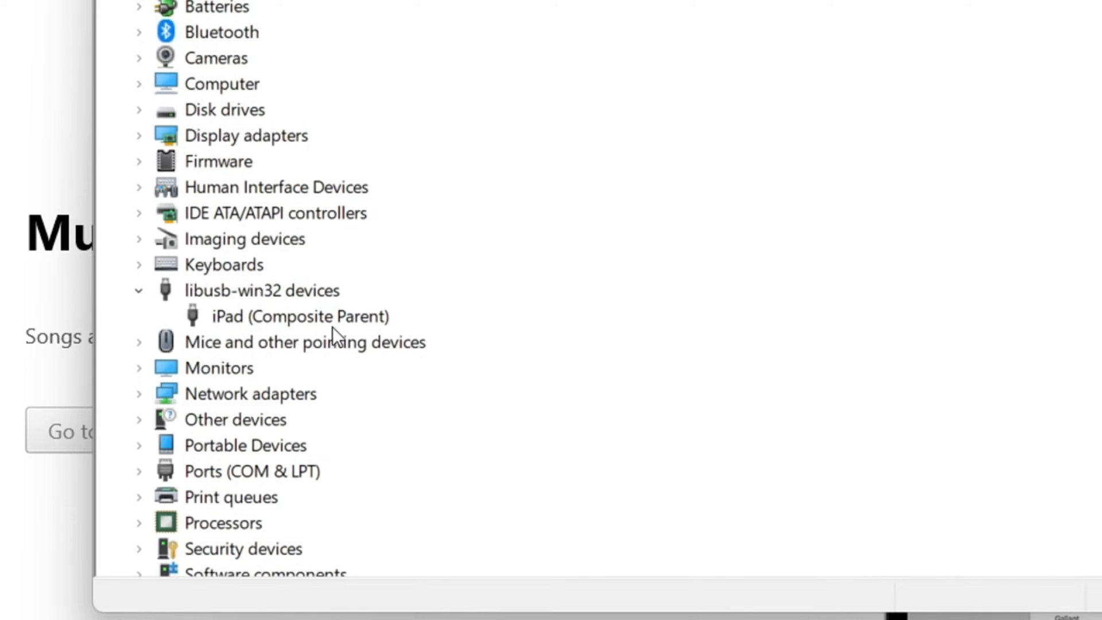
{"action": "mouse_move", "coordinate": [294, 338]}
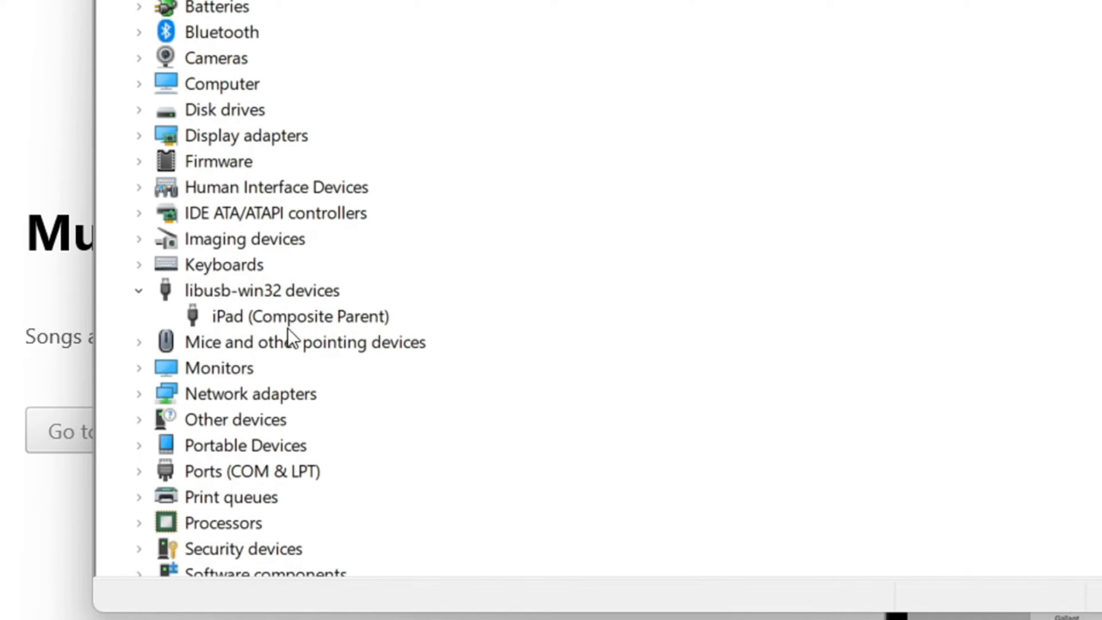
{"action": "mouse_move", "coordinate": [306, 342]}
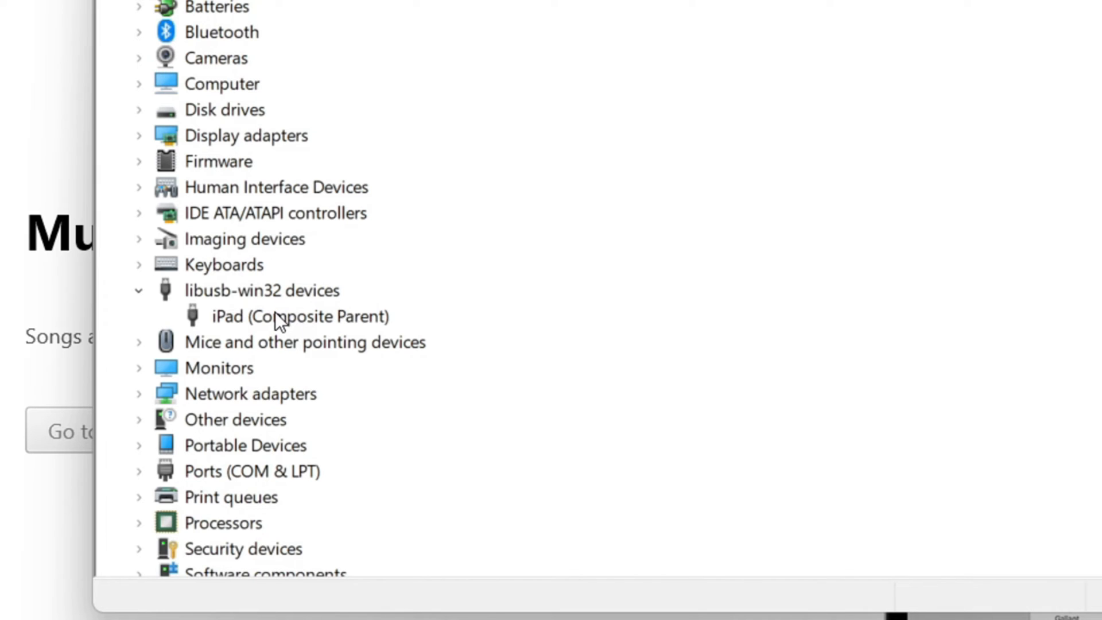
{"action": "right_click", "coordinate": [280, 317]}
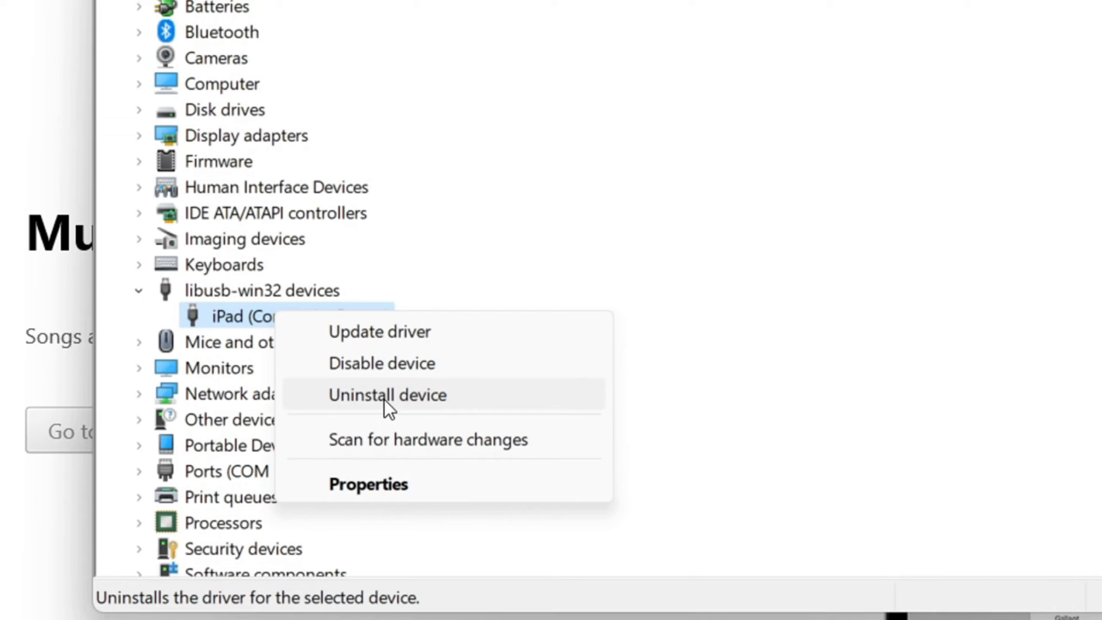
Uninstall the iPad (Composite Parent) device and confirm the removal.
{"action": "left_click", "coordinate": [388, 395]}
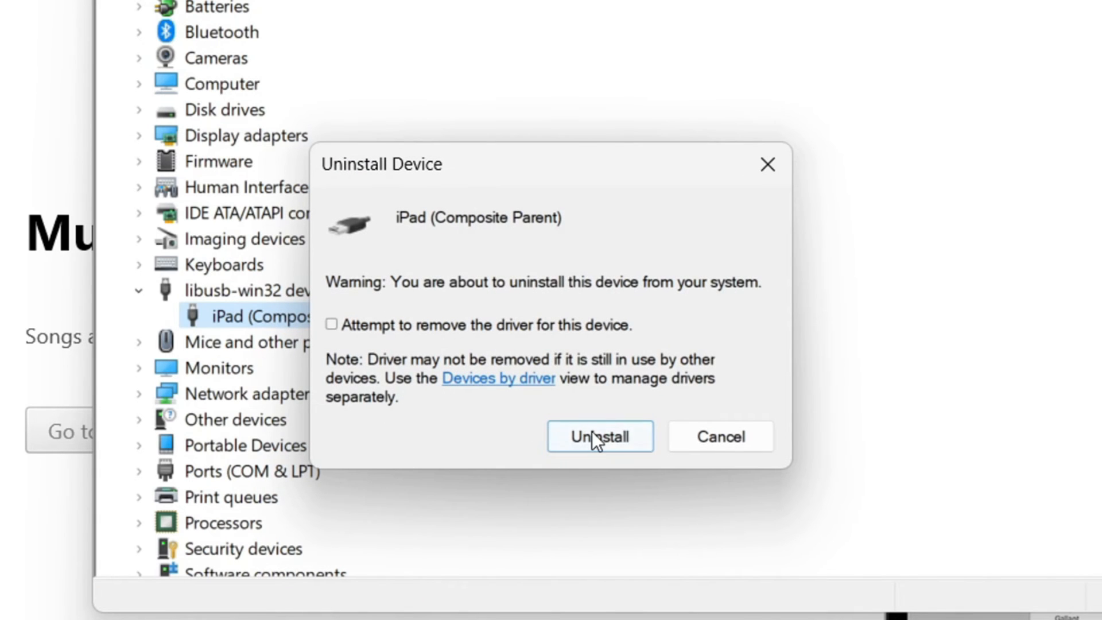
{"action": "left_click", "coordinate": [601, 437]}
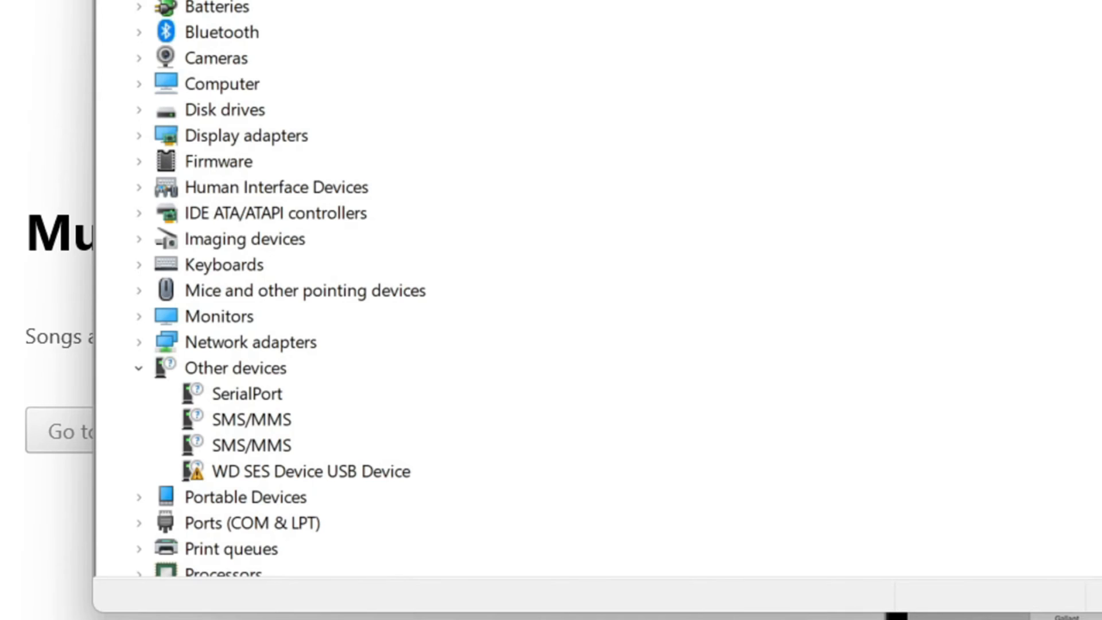
{"action": "mouse_move", "coordinate": [327, 424]}
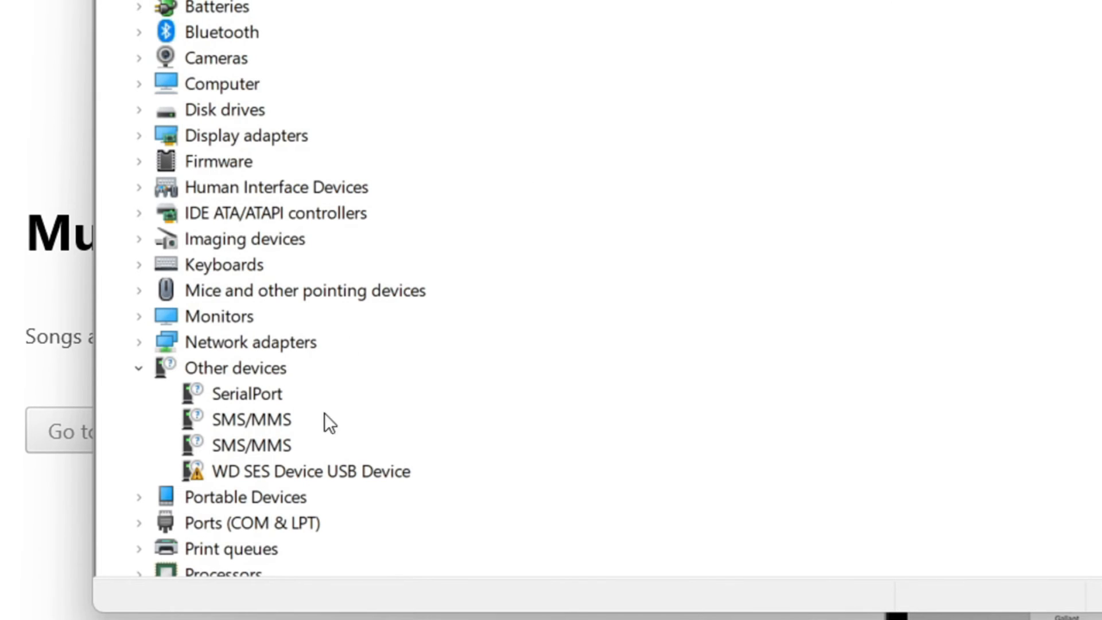
{"action": "mouse_move", "coordinate": [324, 387]}
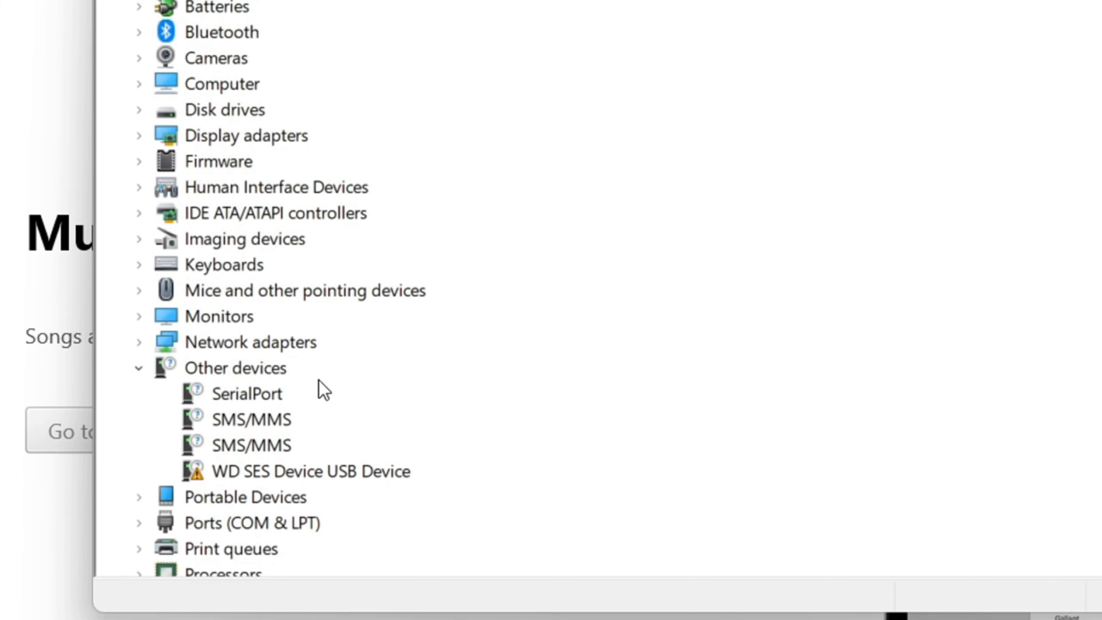
{"action": "mouse_move", "coordinate": [613, 197]}
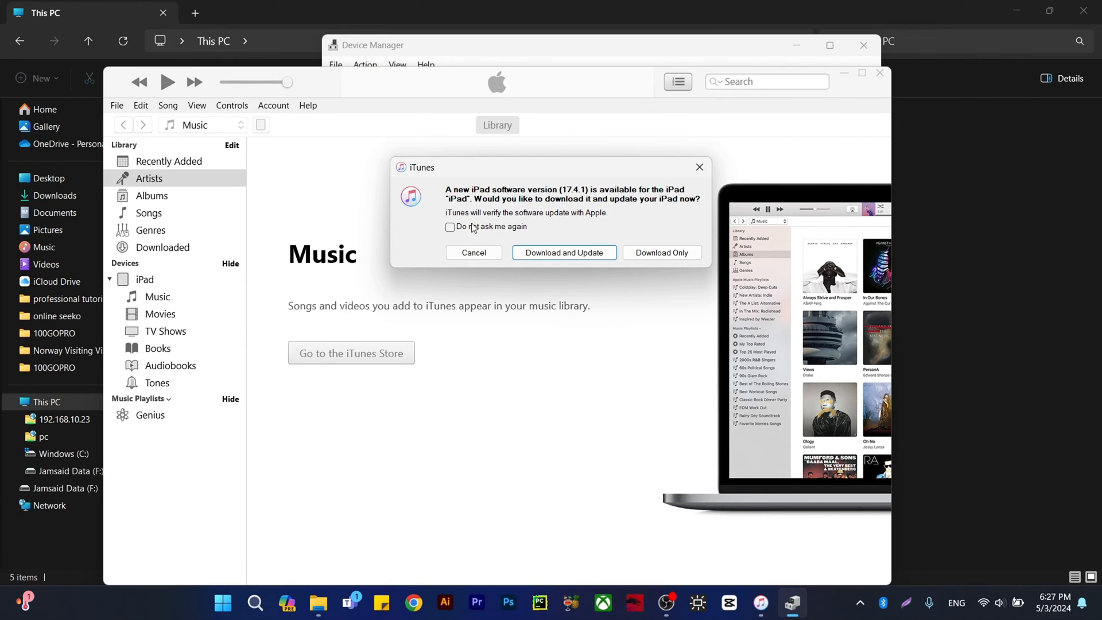
Dismiss the iPad software update offer and select the newly listed Apple iPad in This PC.
{"action": "left_click", "coordinate": [565, 253]}
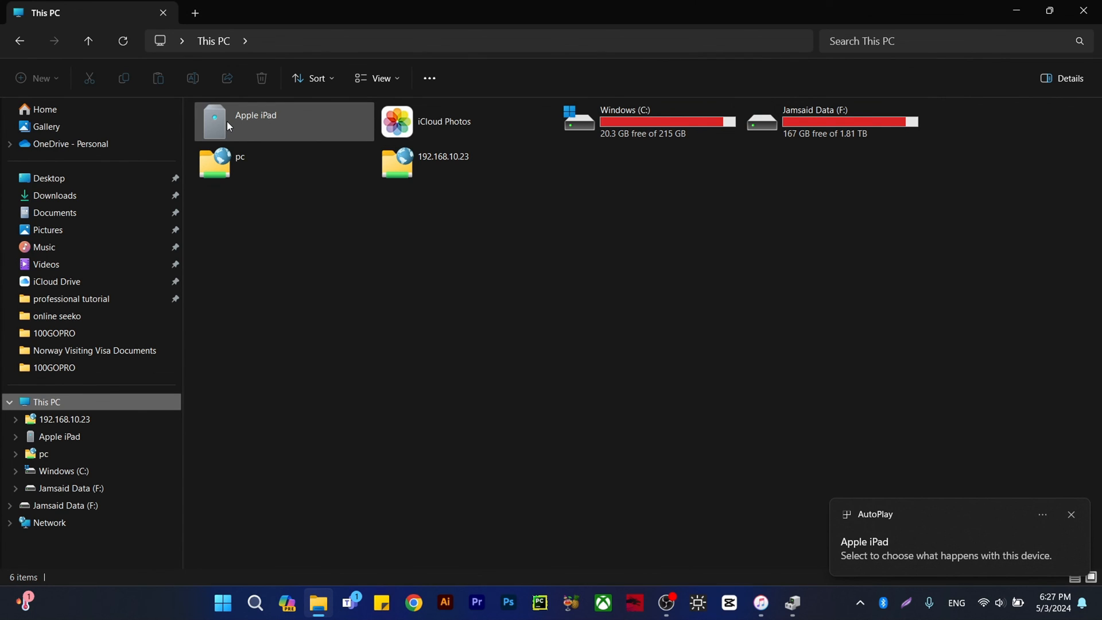
{"action": "left_click", "coordinate": [1071, 514]}
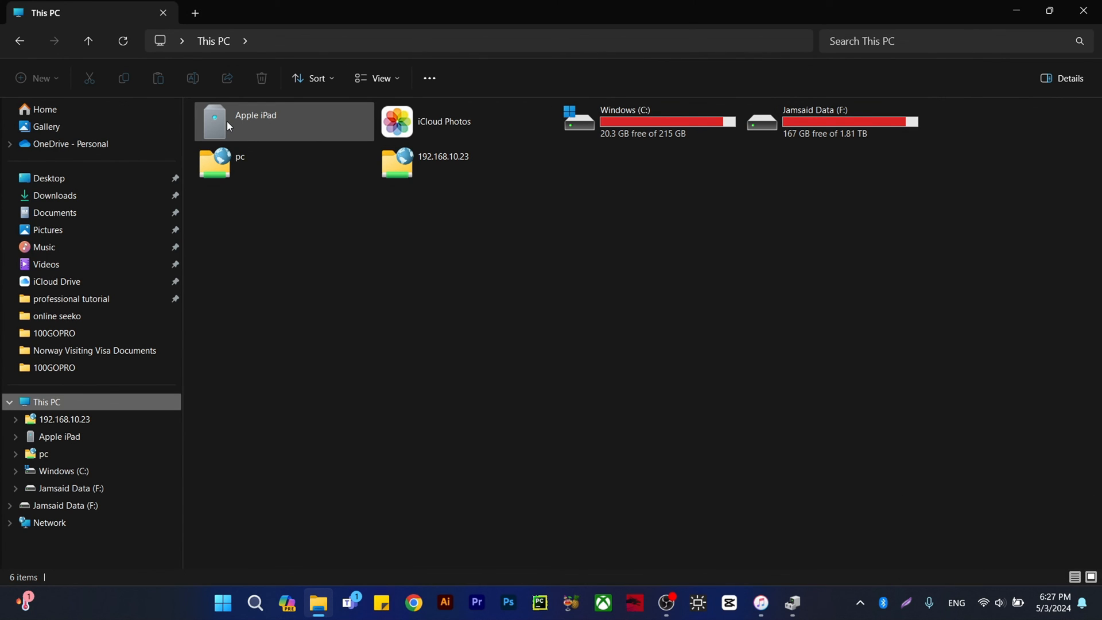